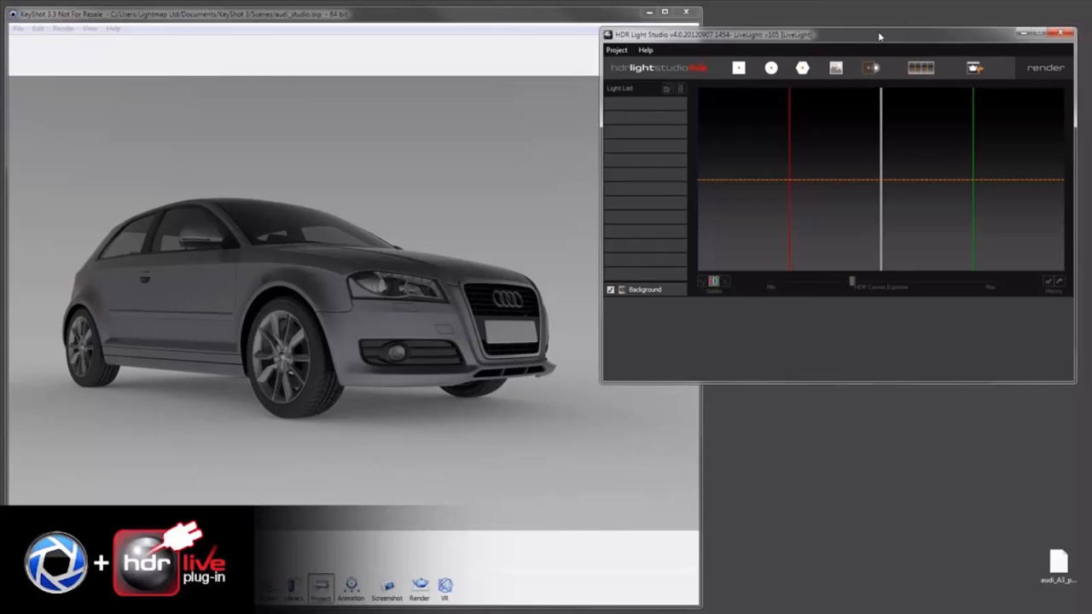
mouse_move(848, 47)
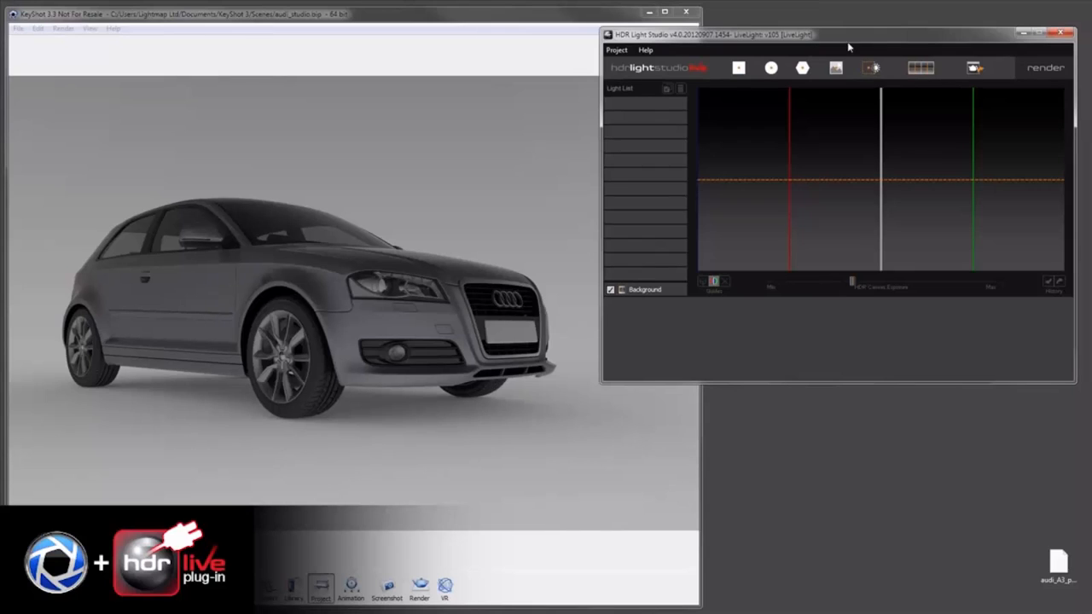
Launch LiveLight to preview the Audi model with its settings panel
click(973, 69)
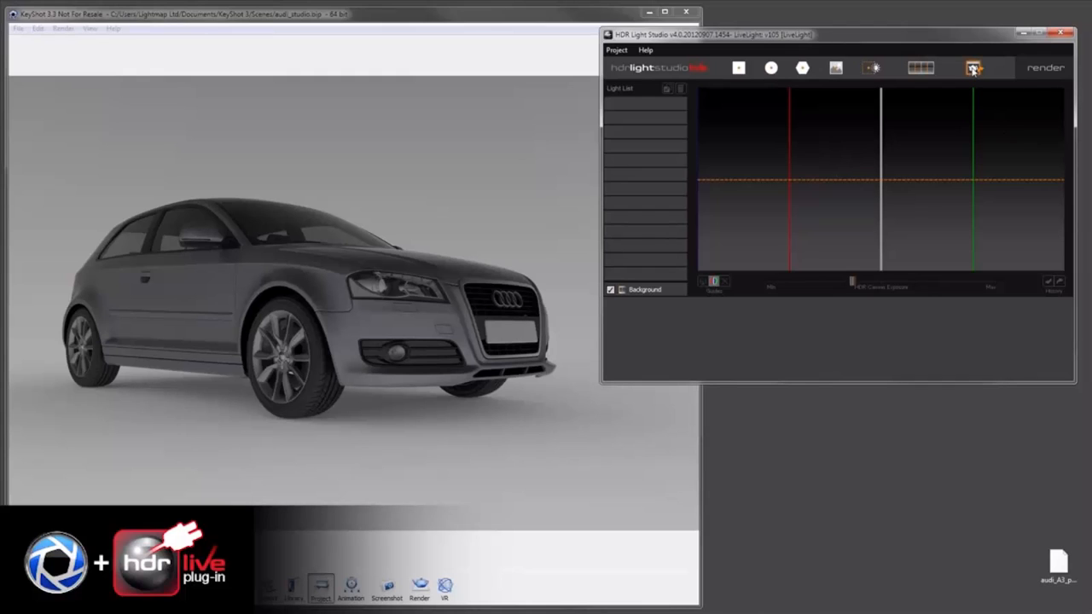
click(974, 68)
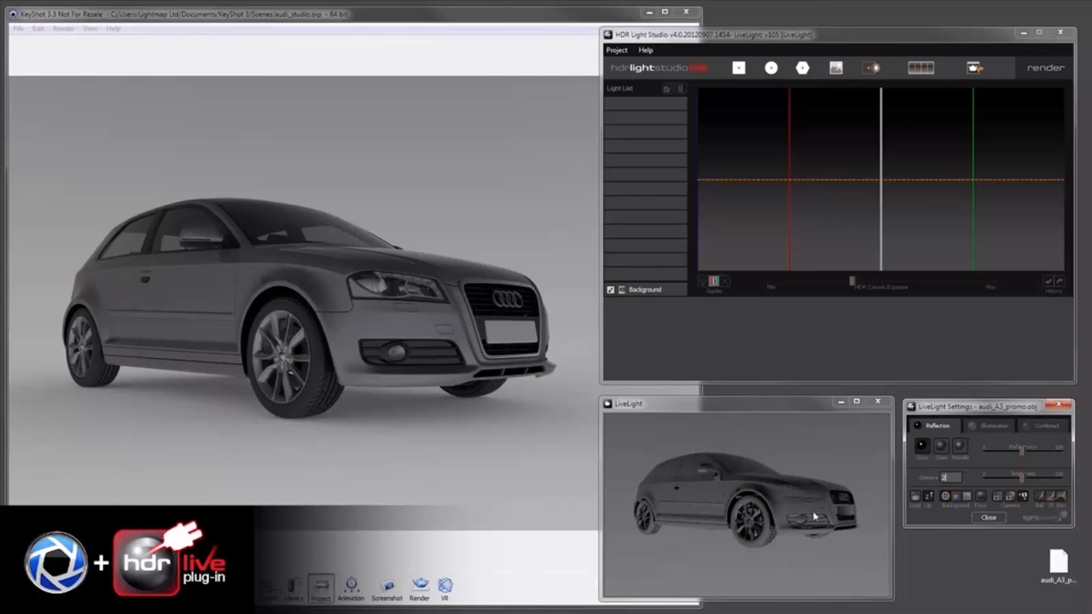
mouse_move(800, 395)
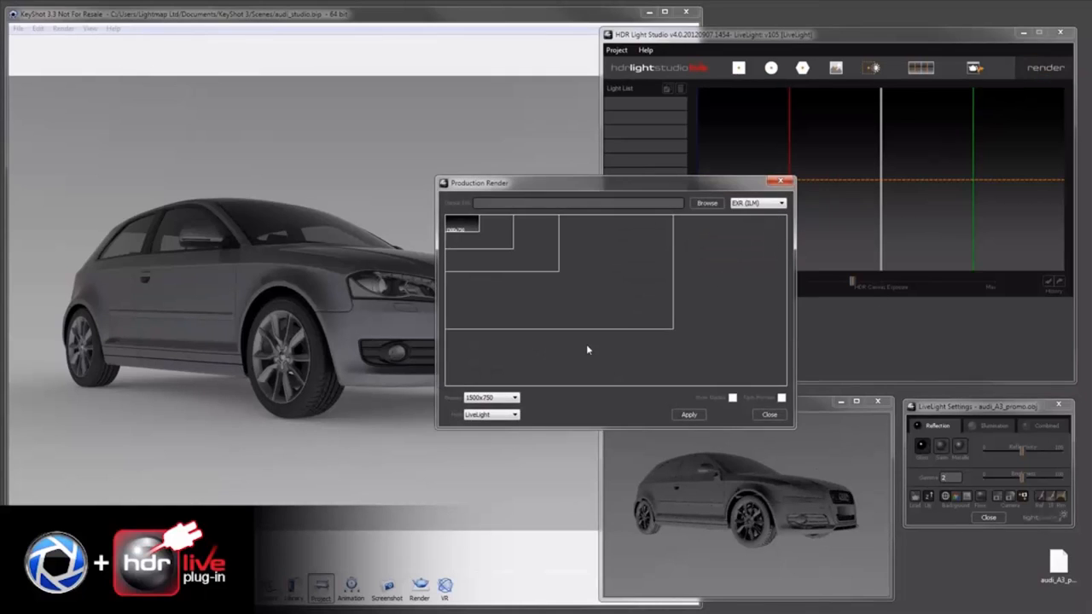
Choose KeyShot as the Production Render host and apply the settings
click(514, 413)
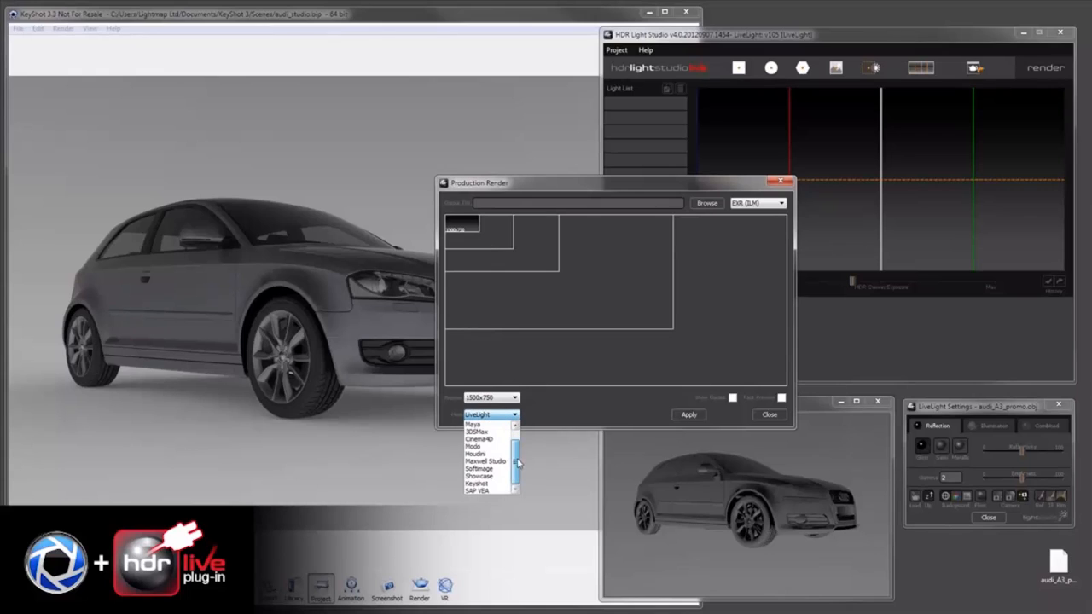
click(477, 482)
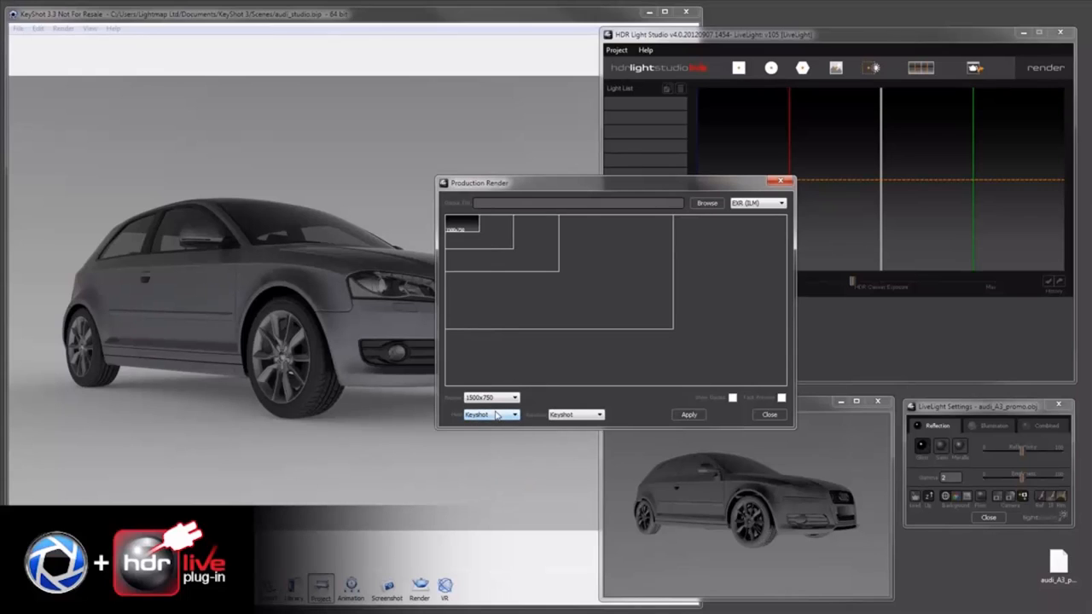
click(688, 415)
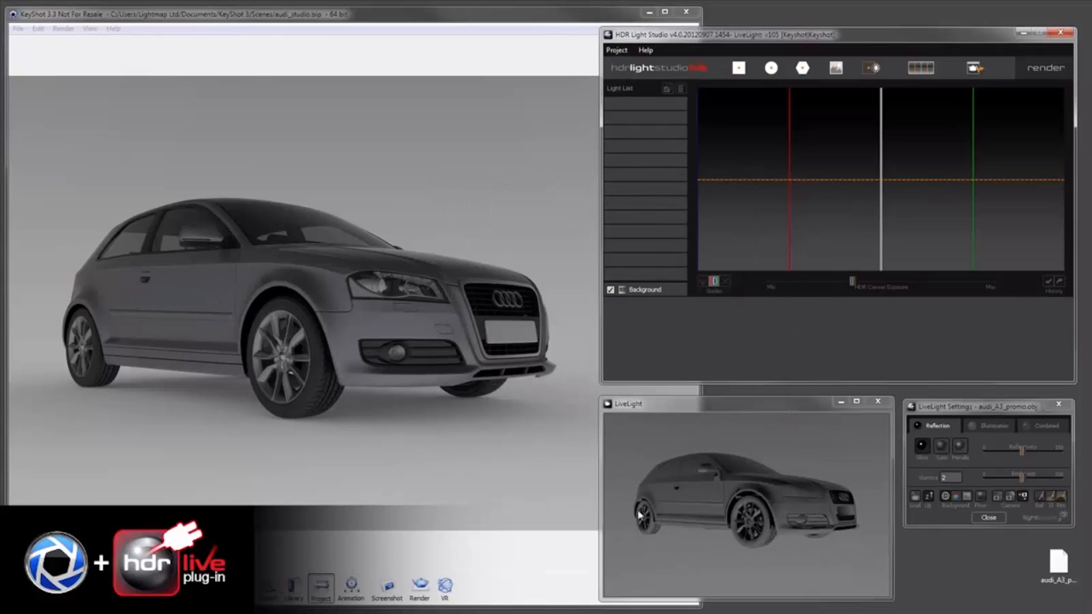
mouse_move(404, 325)
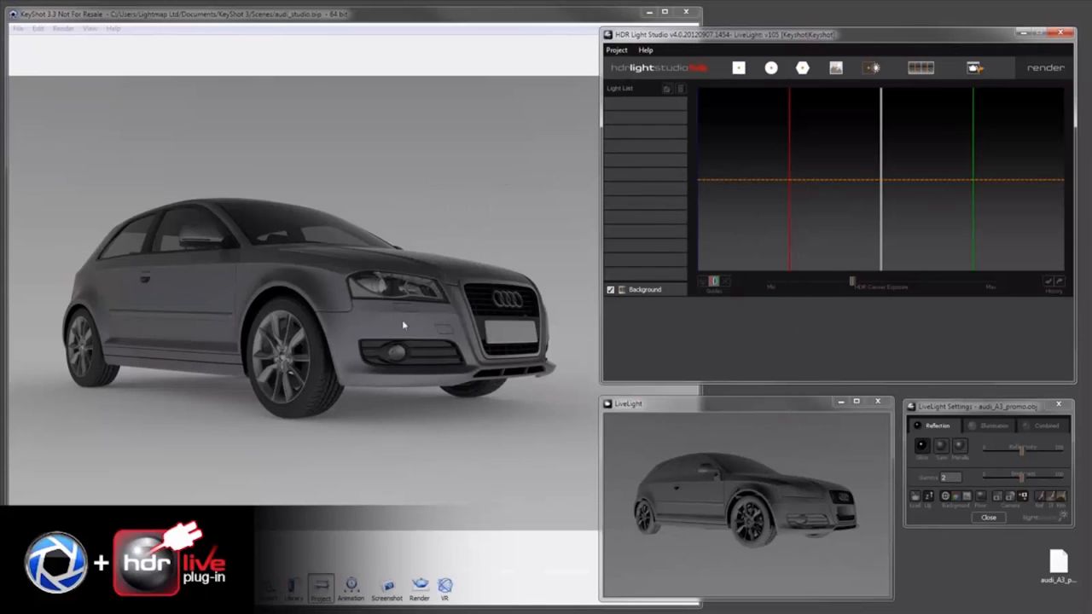
Add a round light and reduce its brightness
click(770, 68)
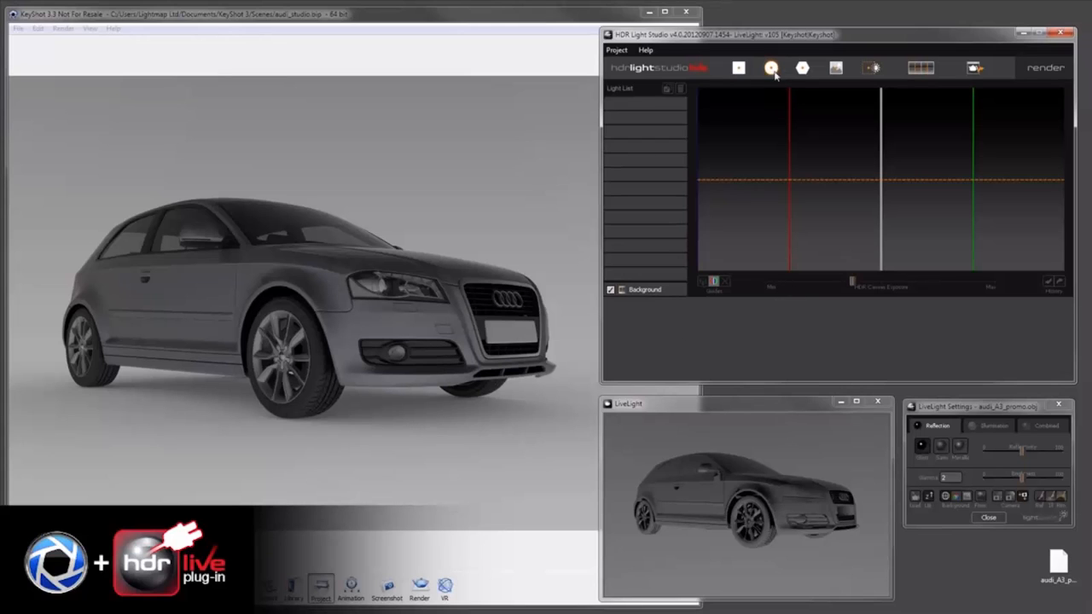
click(771, 67)
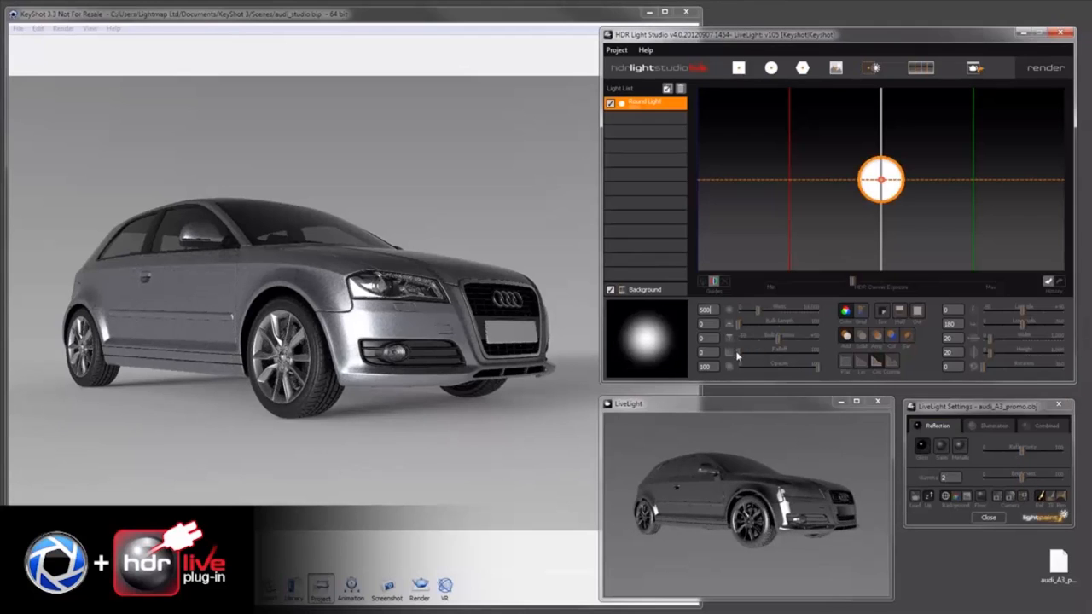
drag(879, 179, 731, 148)
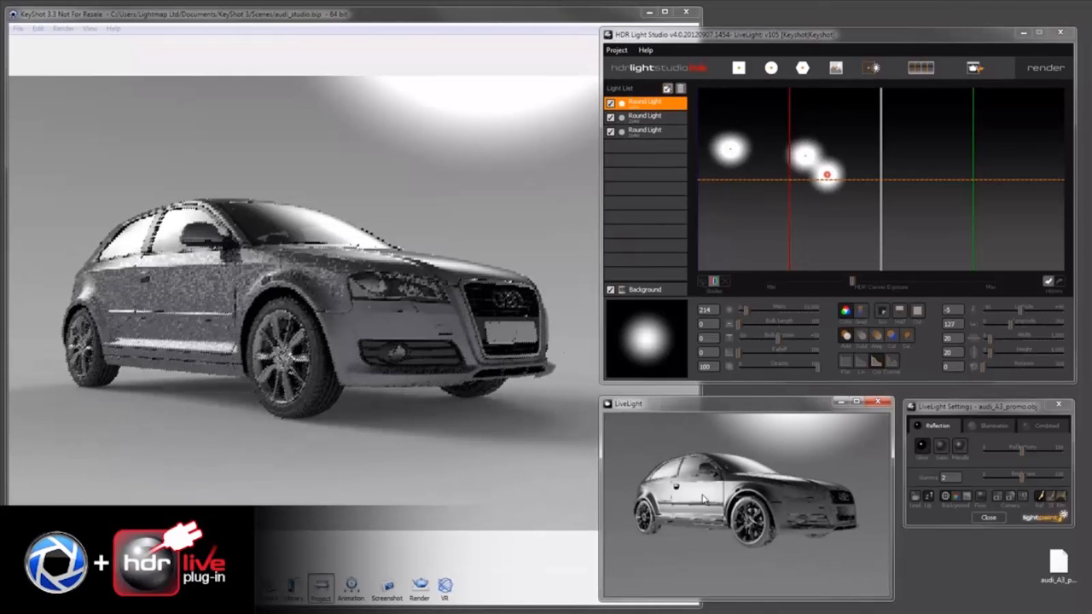
Select the lower round light and flatten it by reducing its height
click(825, 173)
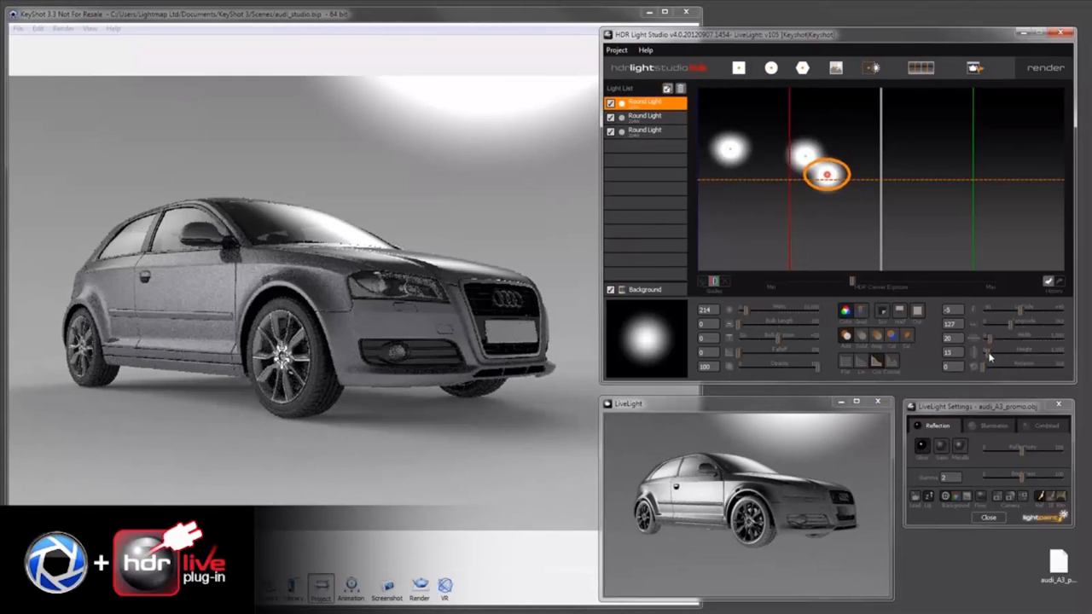
drag(824, 175, 828, 175)
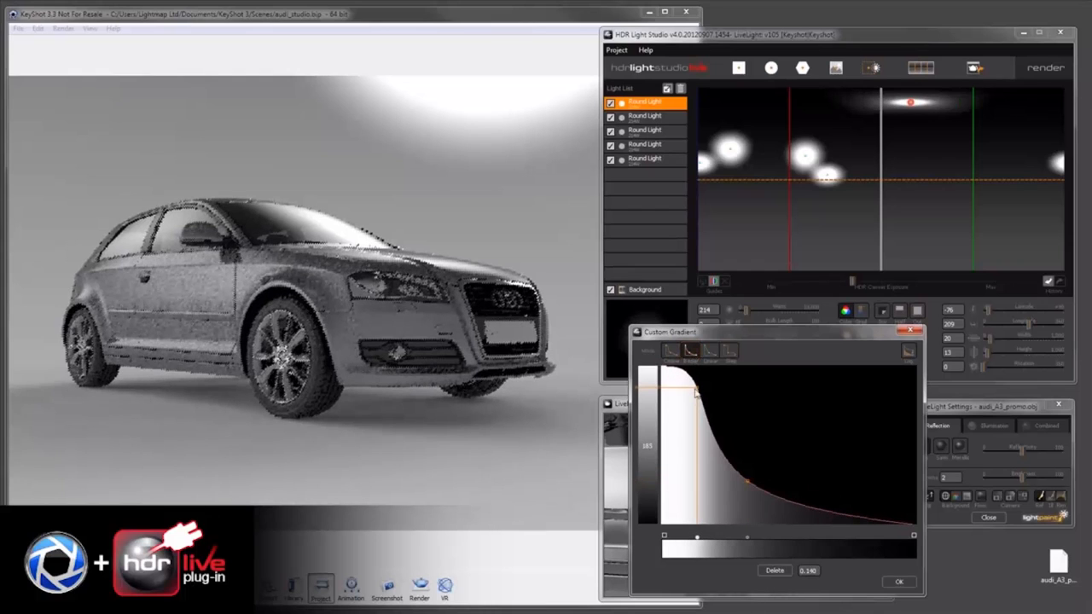
Sharpen the light's gradient falloff curve and add another round light
click(898, 581)
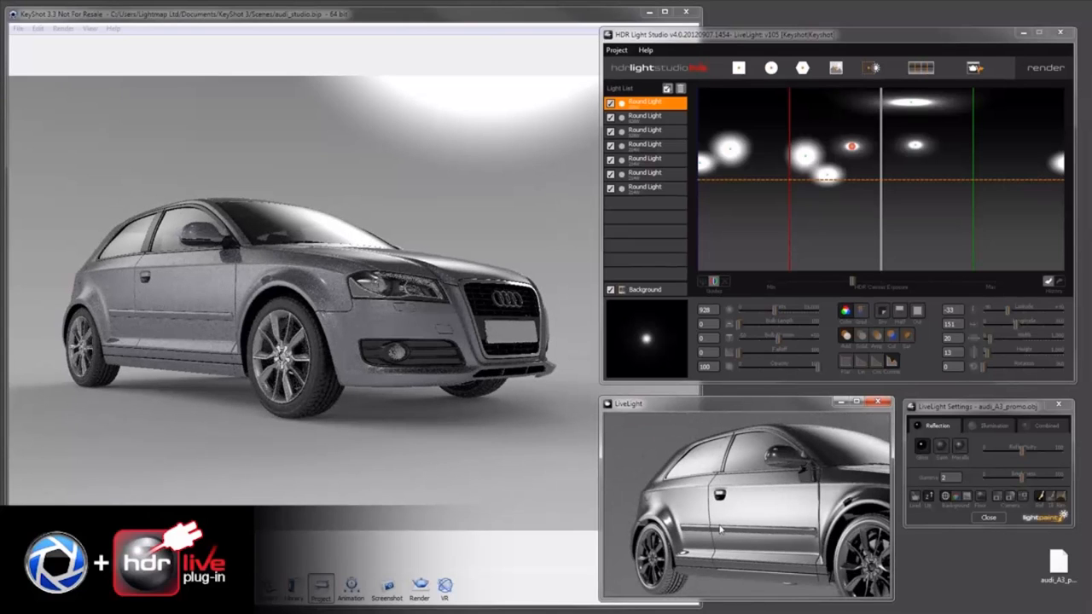
click(770, 68)
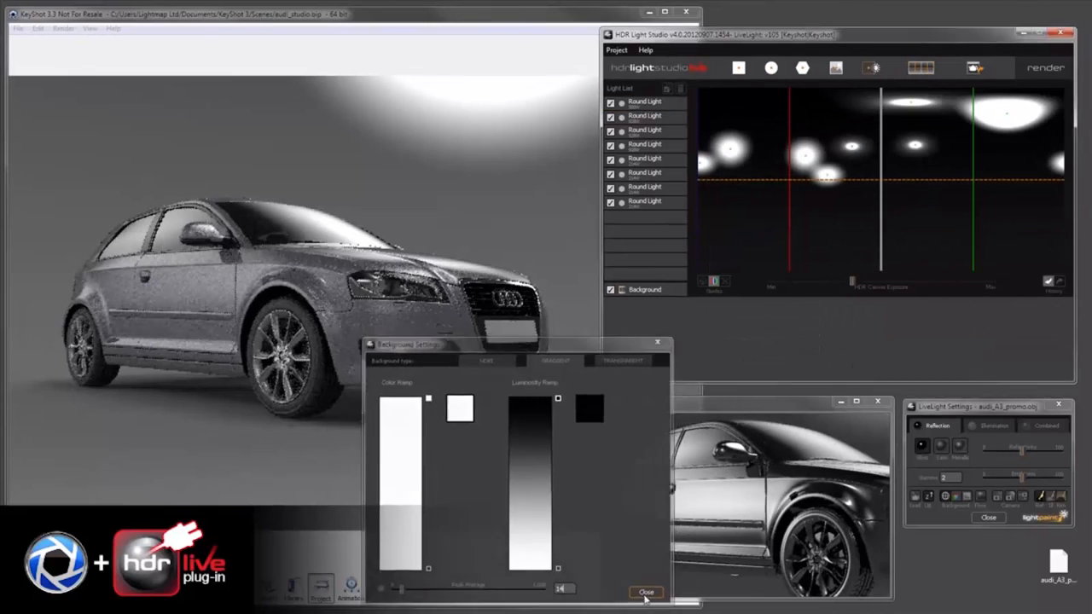
Close the Background settings after switching to a dark gradient background
click(646, 592)
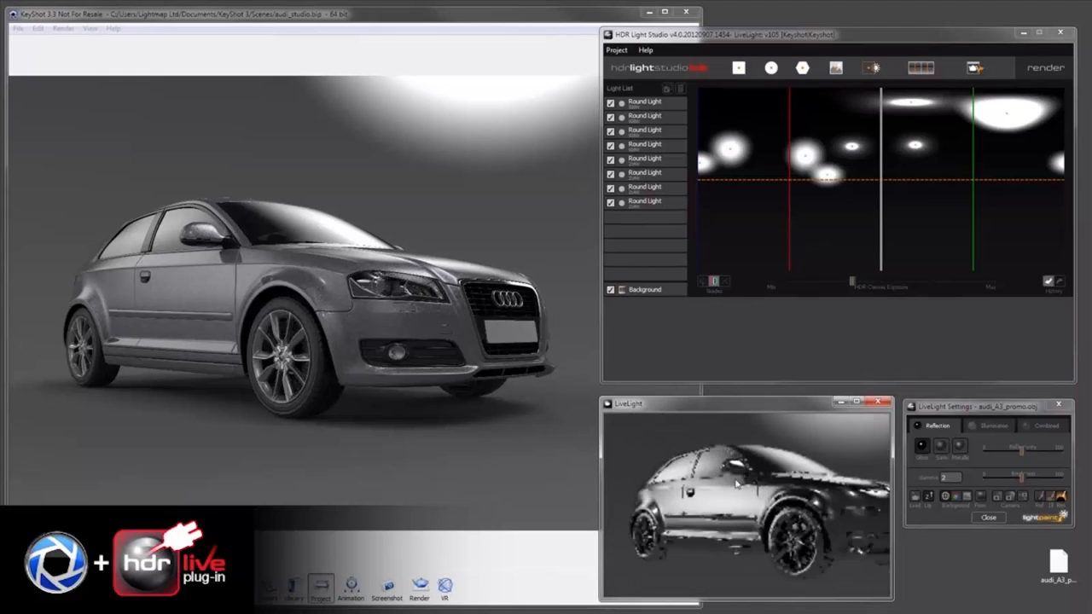
Add a ninth round light to the environment near the left horizon
click(770, 68)
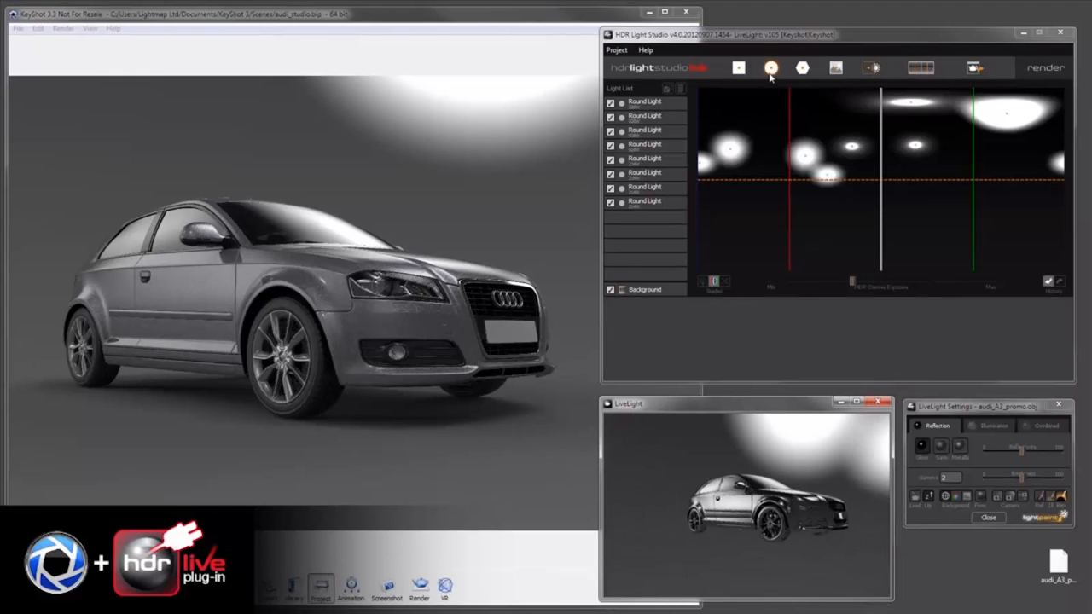
click(771, 68)
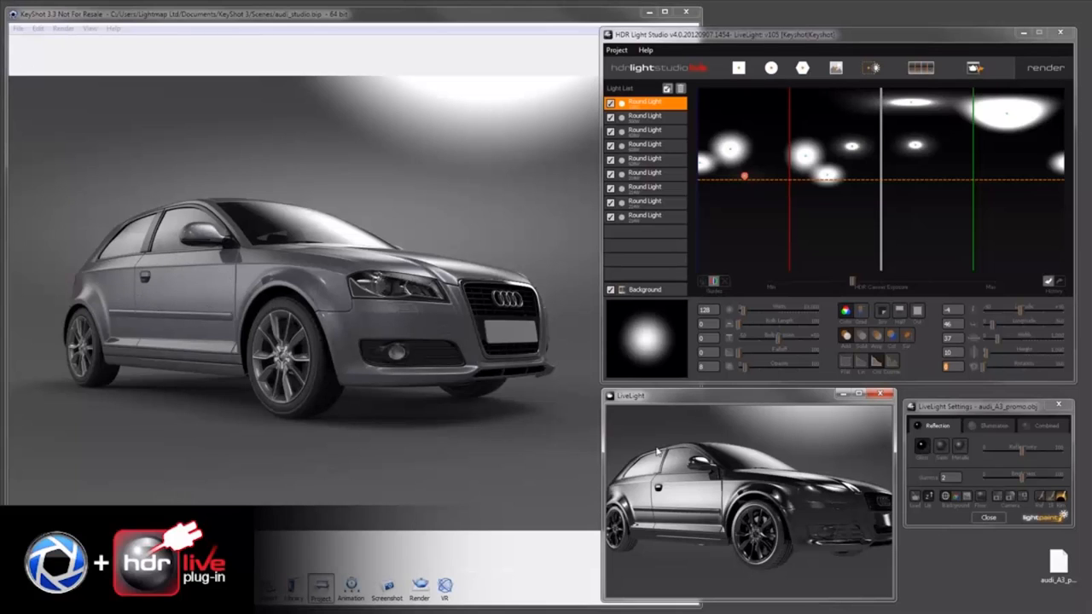
mouse_move(691, 501)
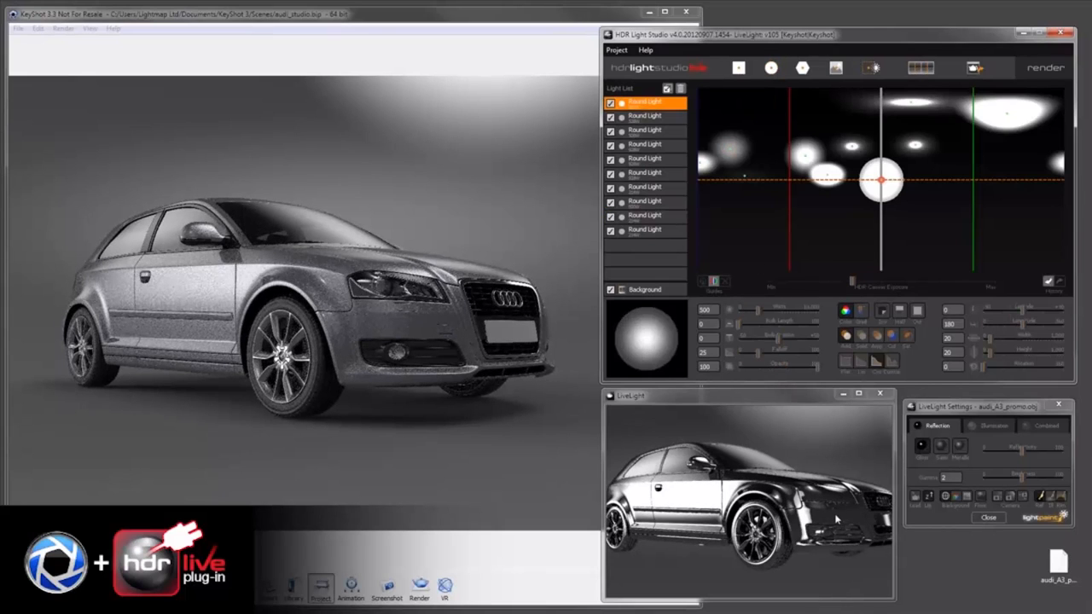
Move the new round light right of centre, just above the horizon
drag(878, 180, 955, 175)
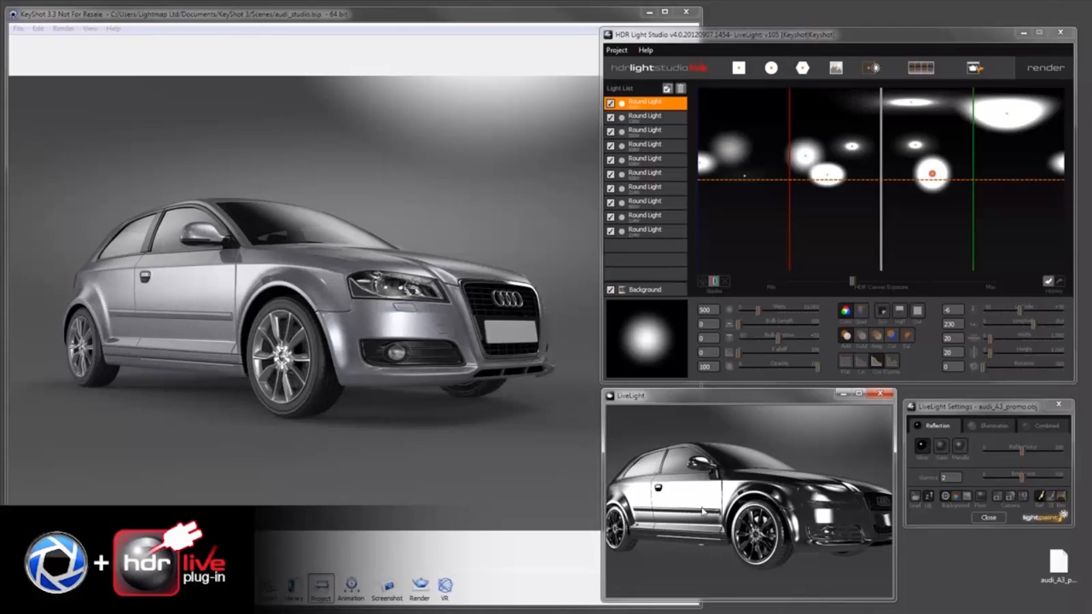
mouse_move(207, 222)
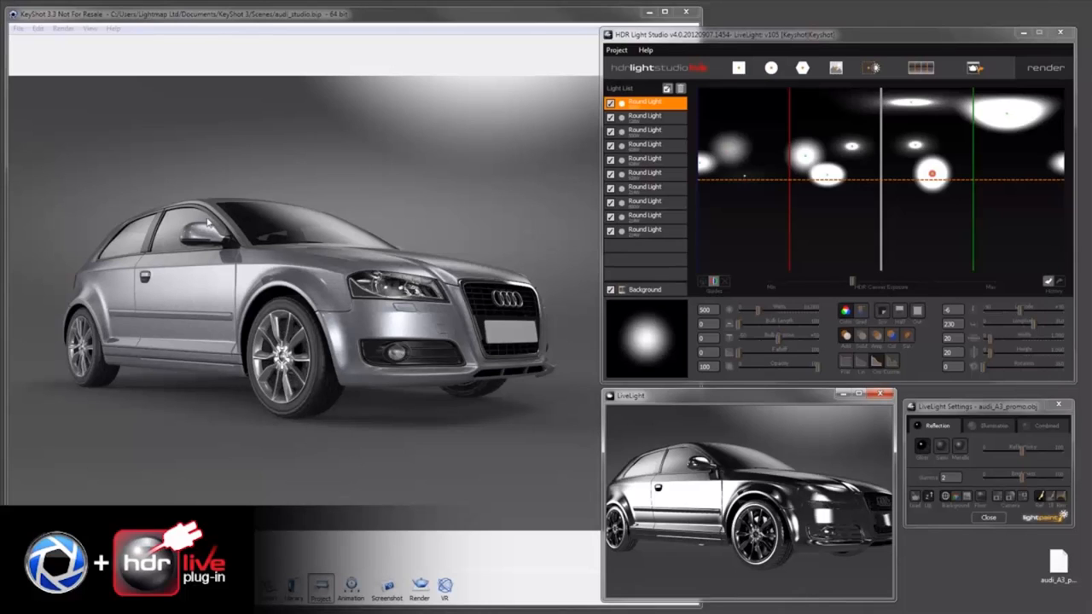